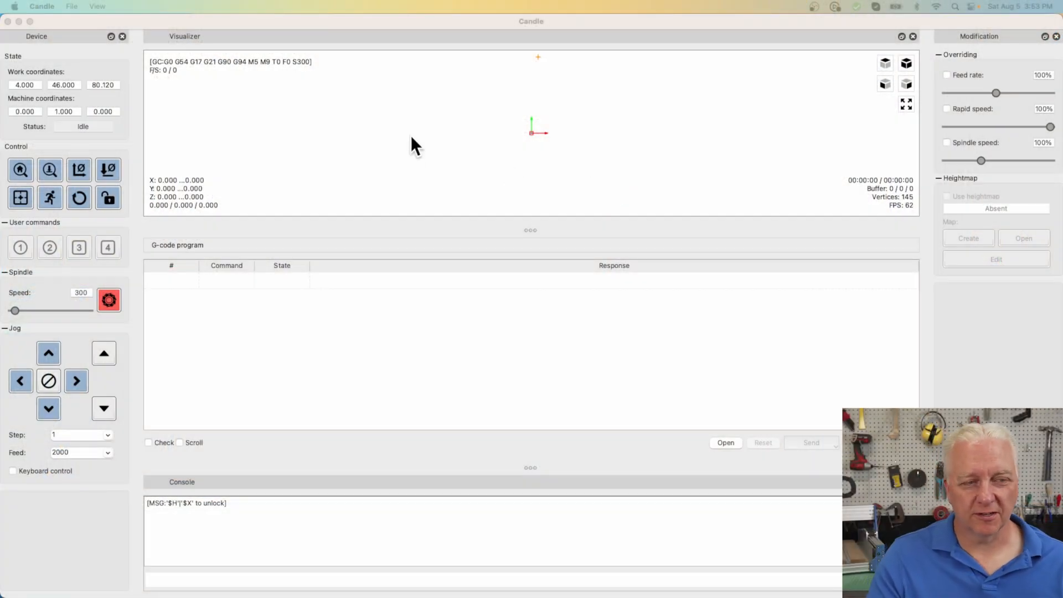
pyautogui.moveTo(74, 146)
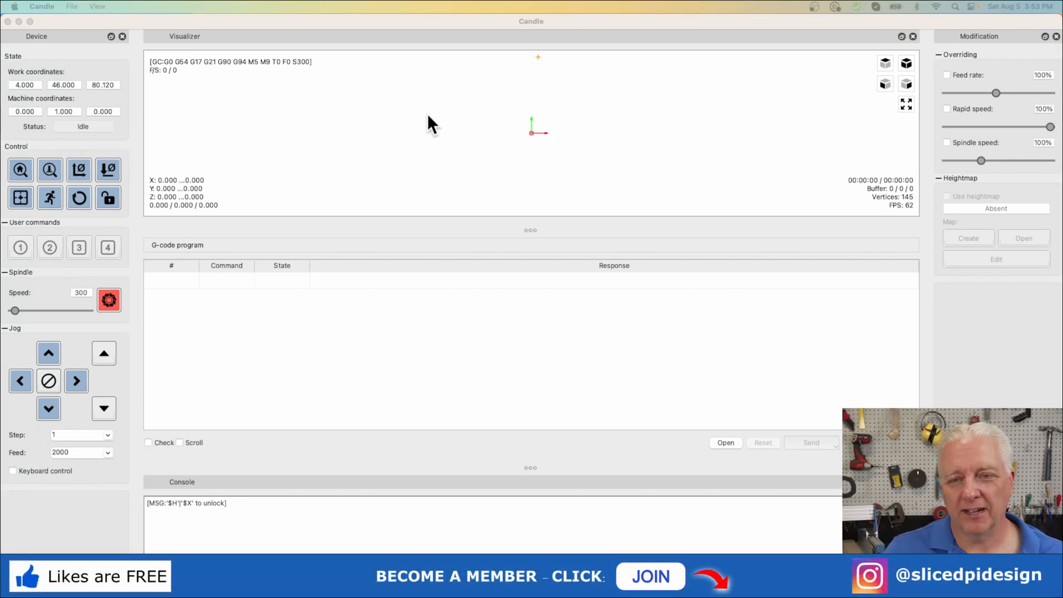
pyautogui.moveTo(453, 111)
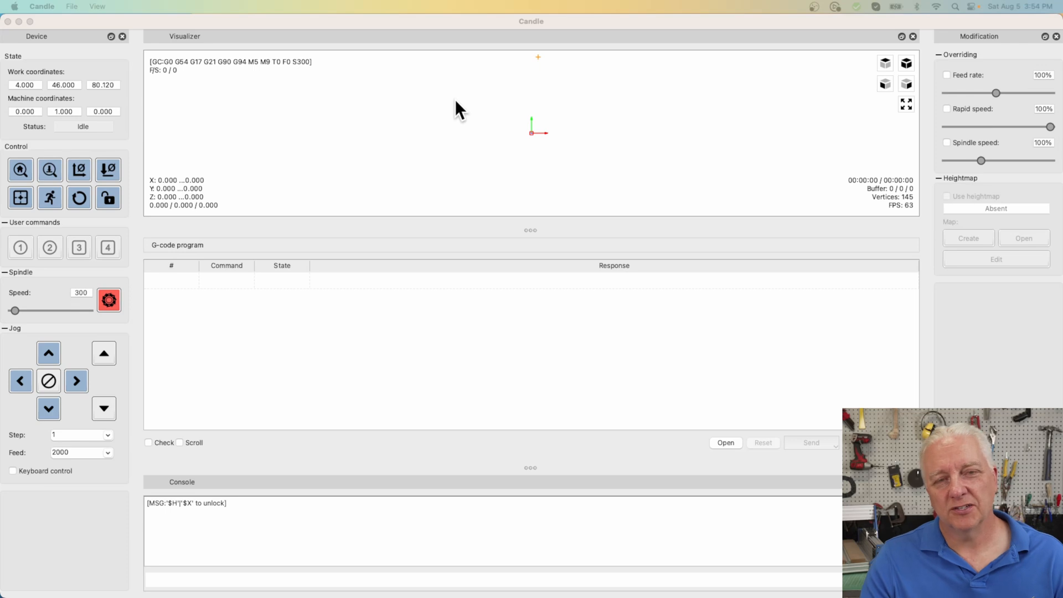
pyautogui.moveTo(438, 166)
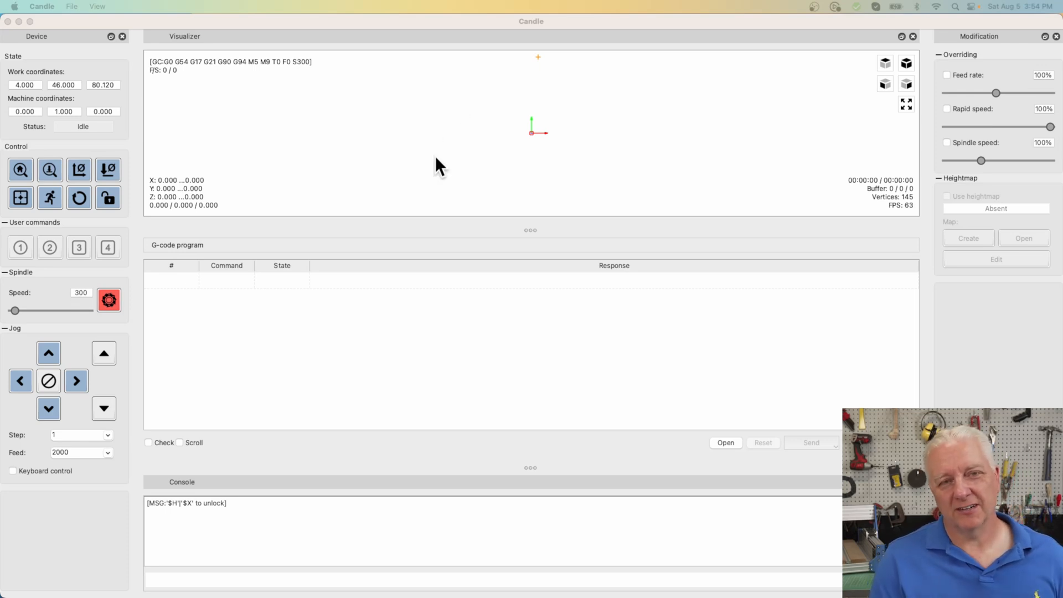
pyautogui.moveTo(155, 133)
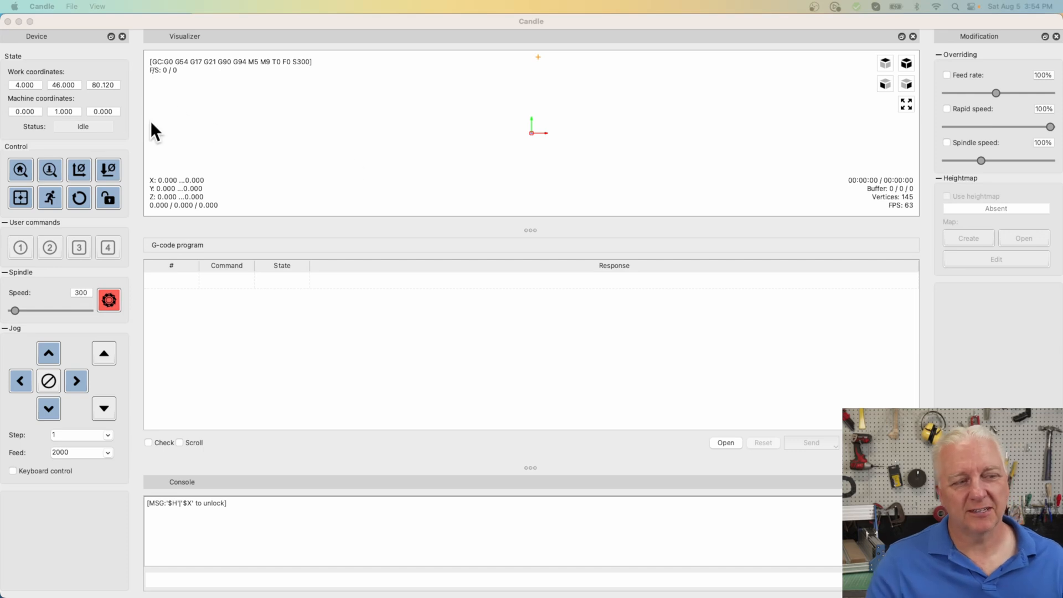
# - Jog the machine in Candle along Y+ and X+ to work coordinates X 7, Y 48
pyautogui.click(48, 352)
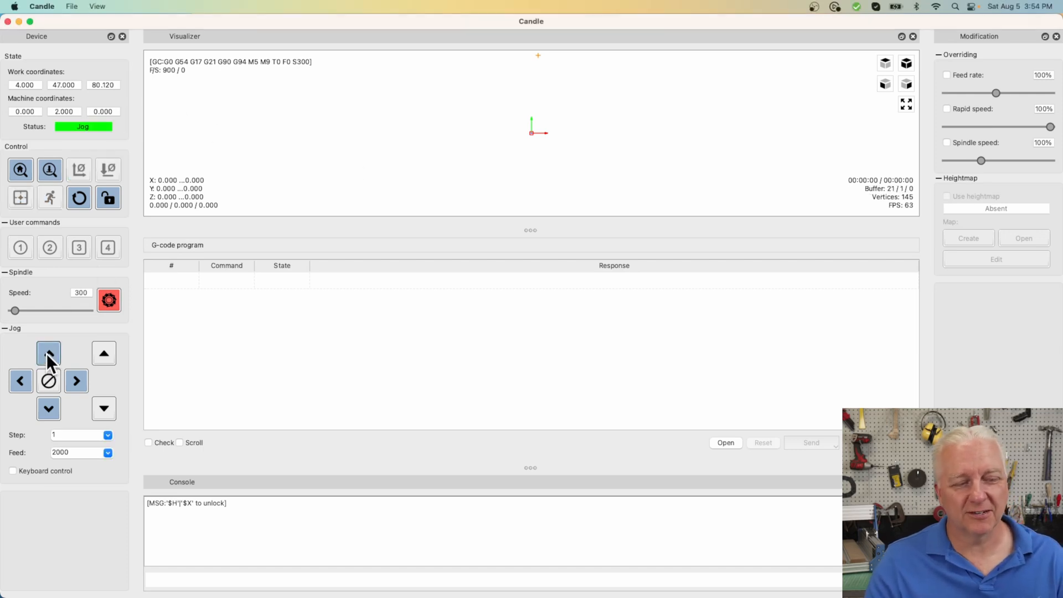
pyautogui.click(109, 299)
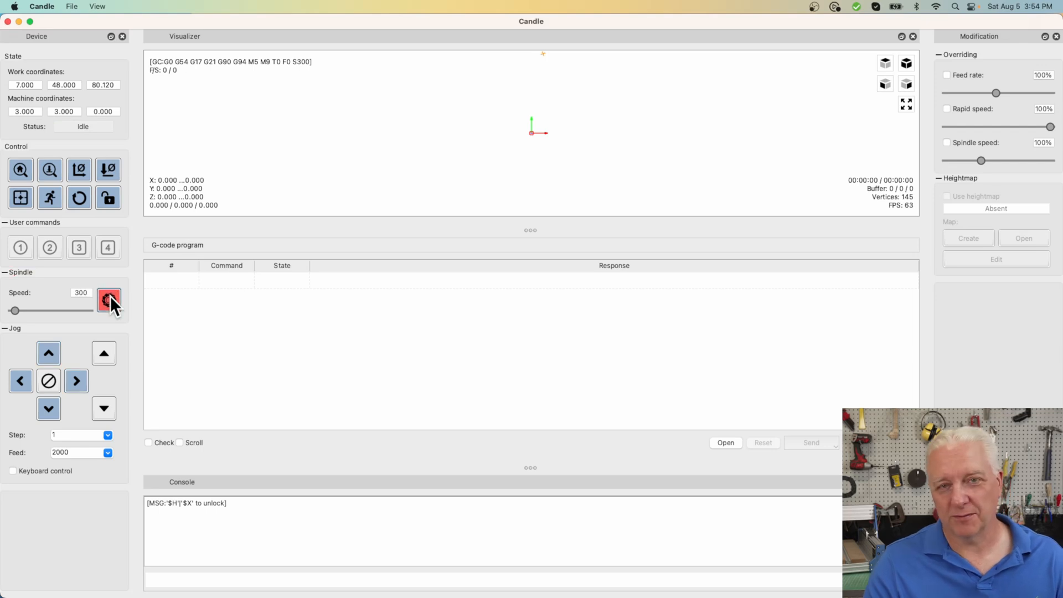
pyautogui.moveTo(126, 193)
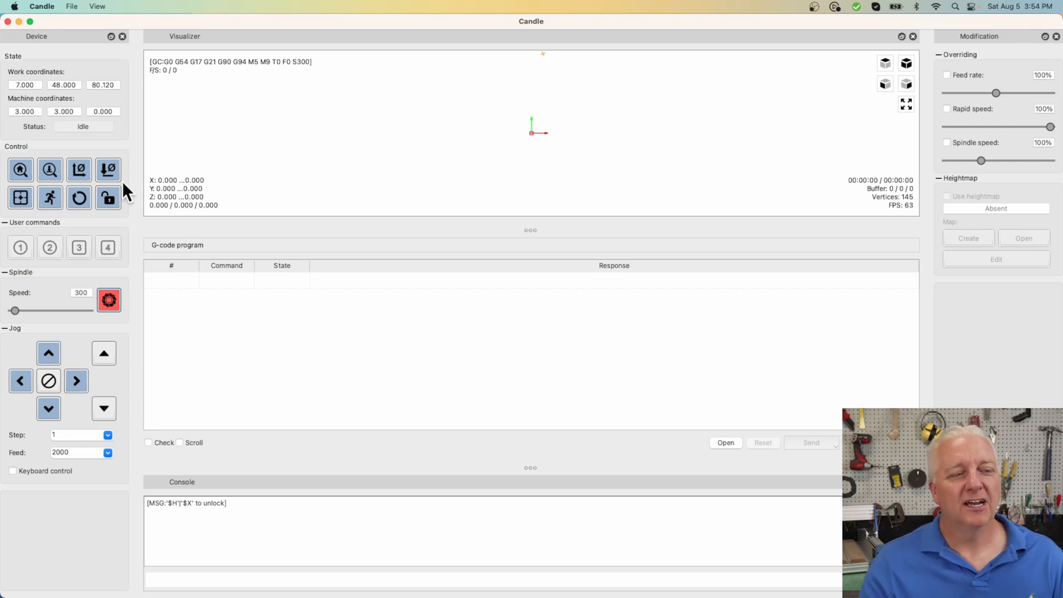
pyautogui.moveTo(737, 409)
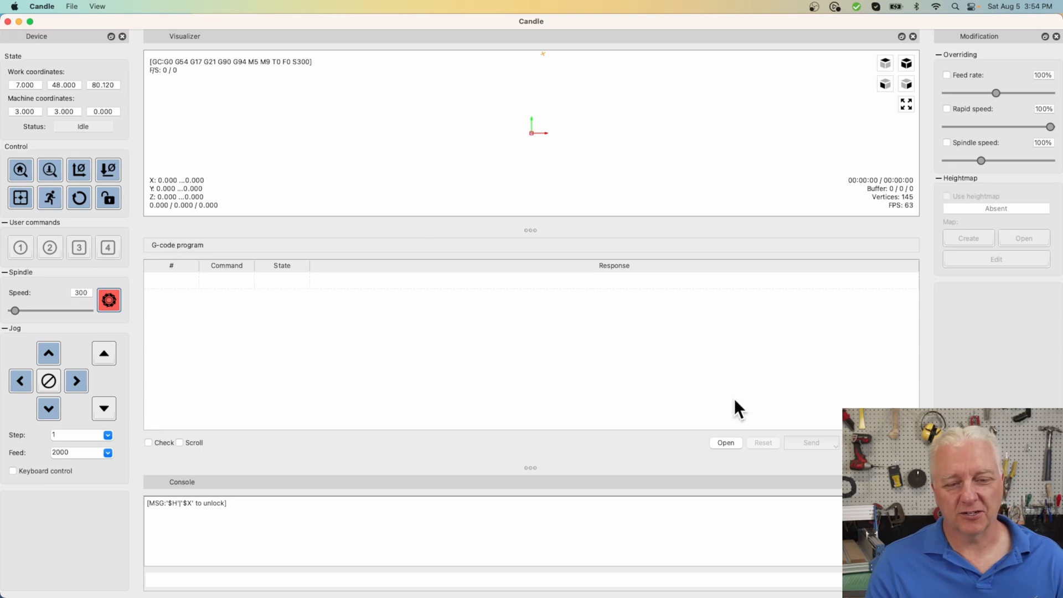
pyautogui.moveTo(710, 338)
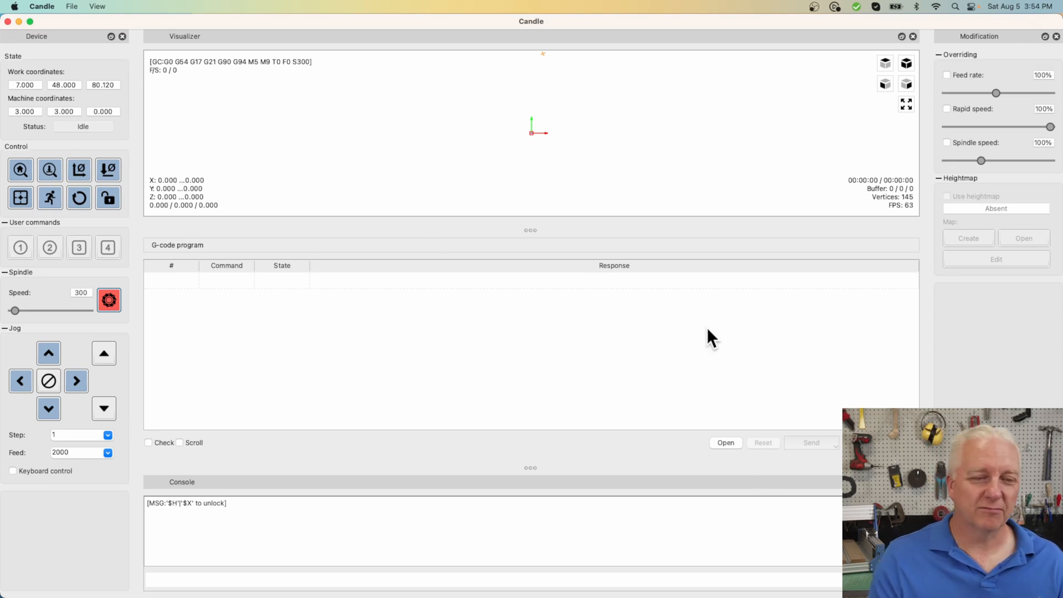
pyautogui.moveTo(654, 165)
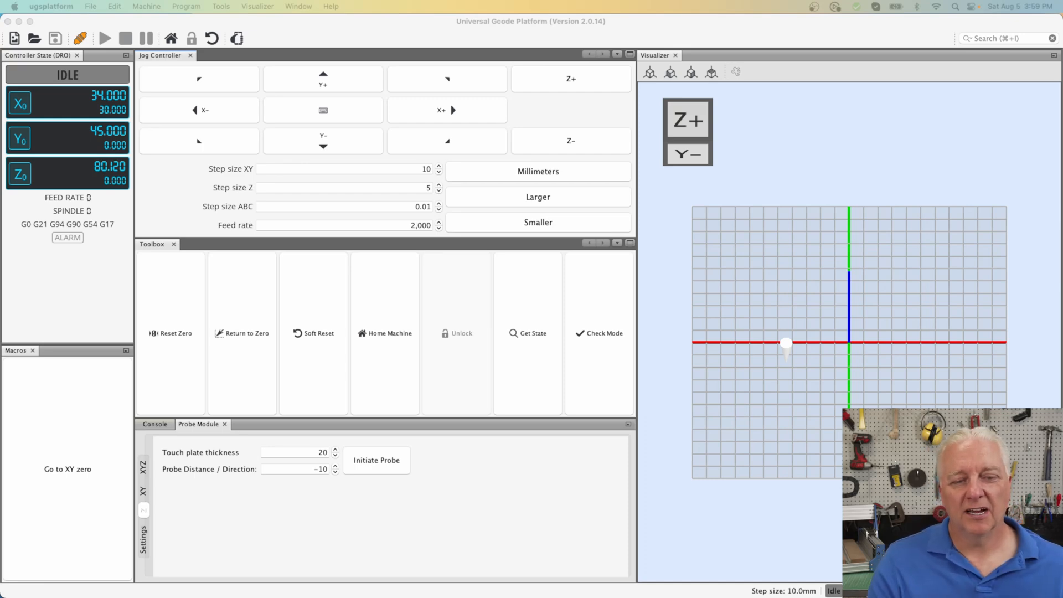
pyautogui.moveTo(827, 576)
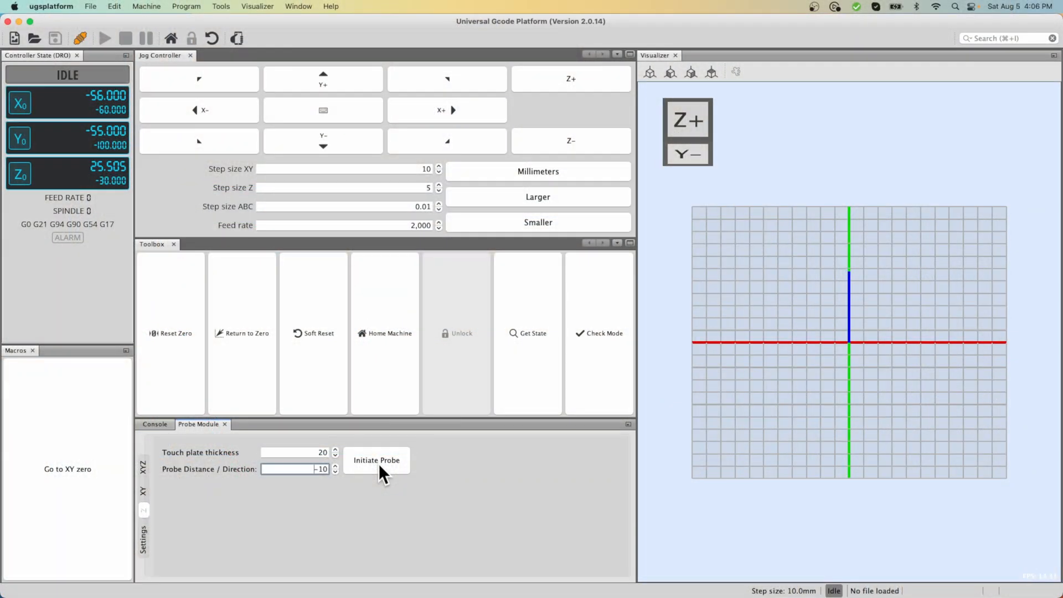
# - Jog the machine in negative X from about -56 toward -86.5
pyautogui.click(199, 109)
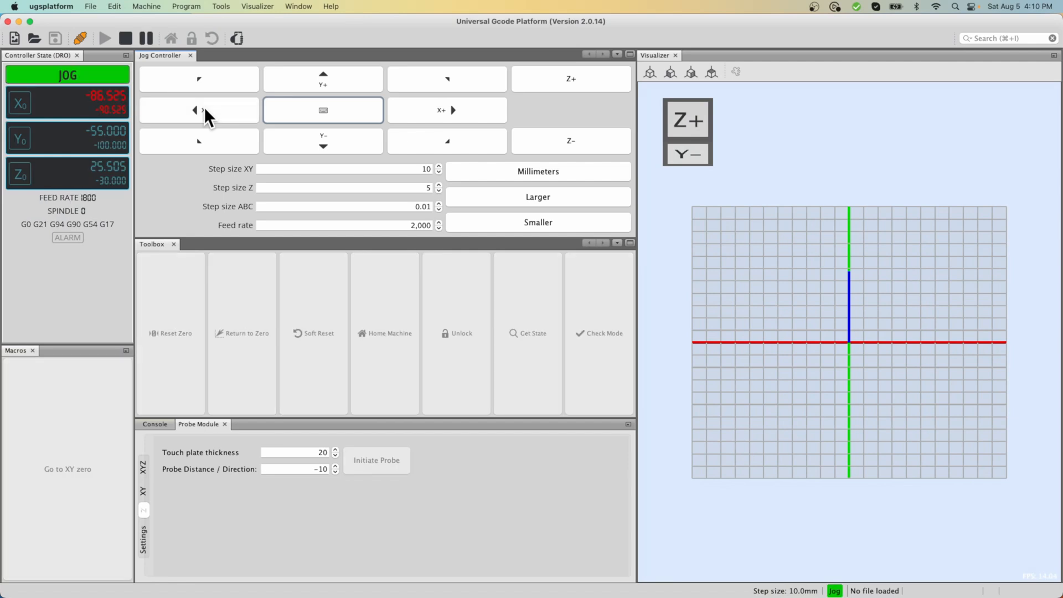
# - Jog further along negative X to position for probing work zero
pyautogui.click(198, 109)
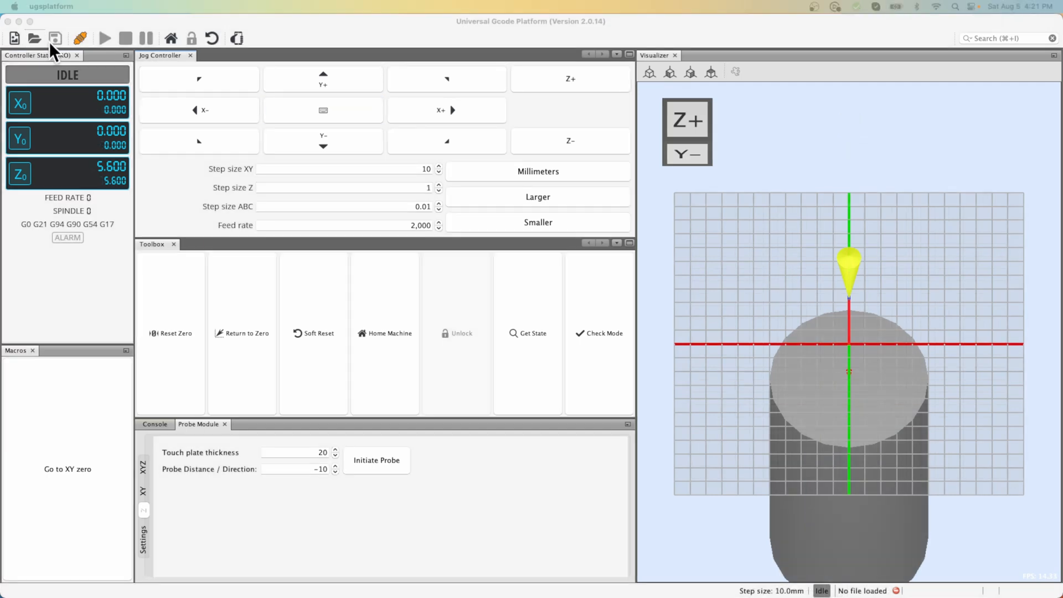
# - Open the PROVerXL 4030V2 test code file from the Test Code folder
pyautogui.click(33, 38)
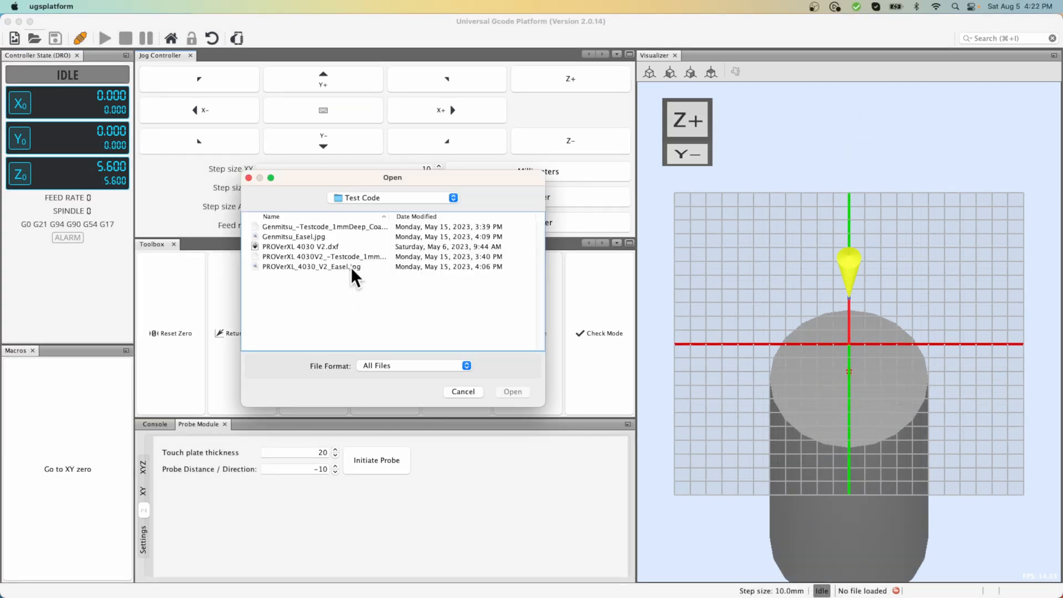
pyautogui.click(319, 256)
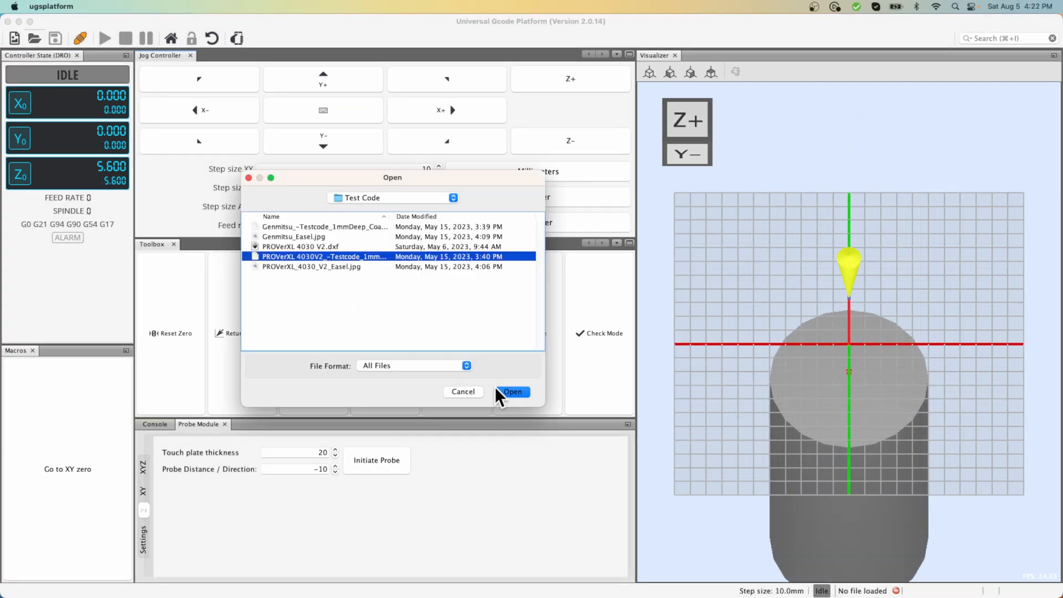
pyautogui.click(513, 391)
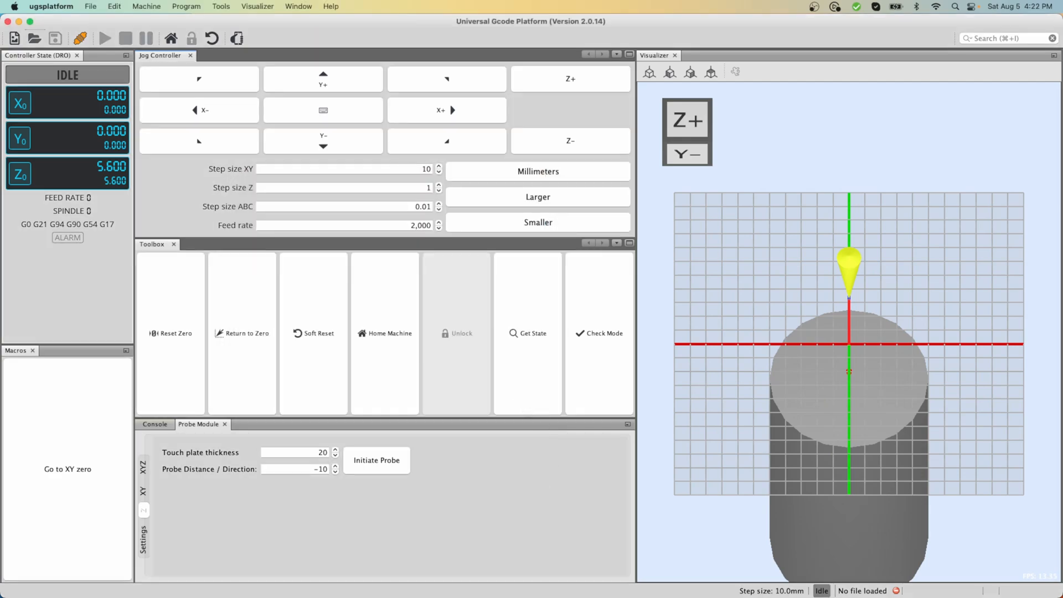